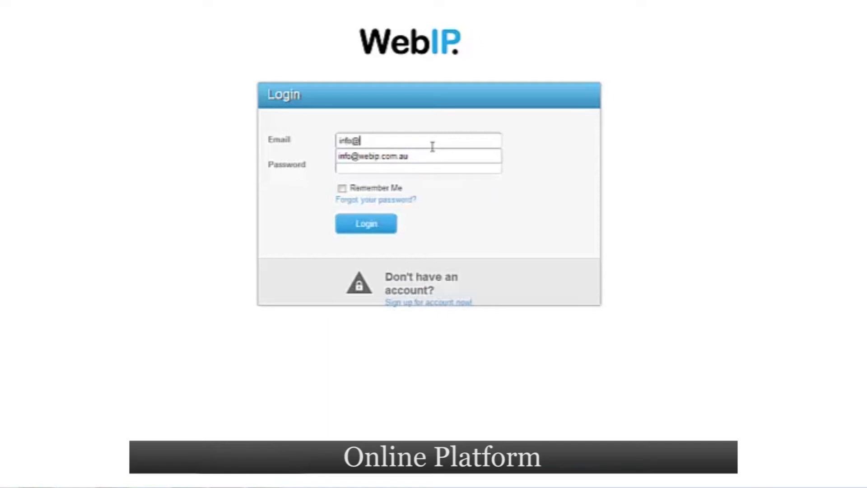
Log in to WebIP with the suggested account email and password.
left_click(417, 164)
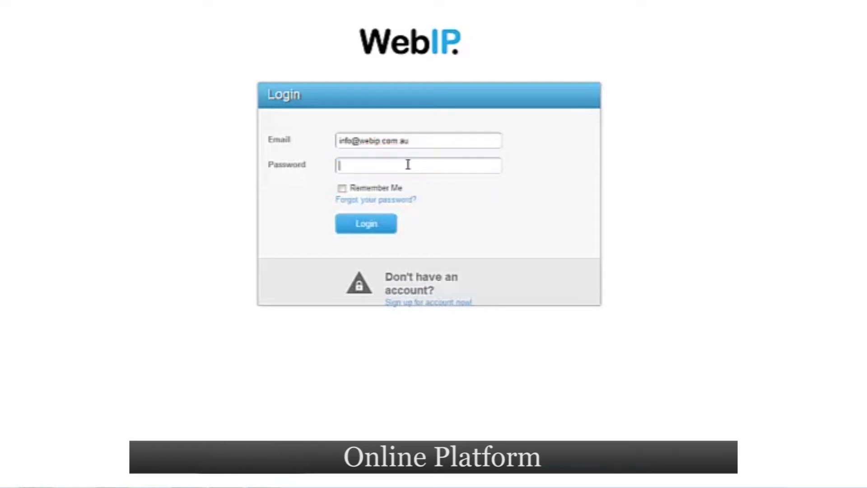
left_click(365, 223)
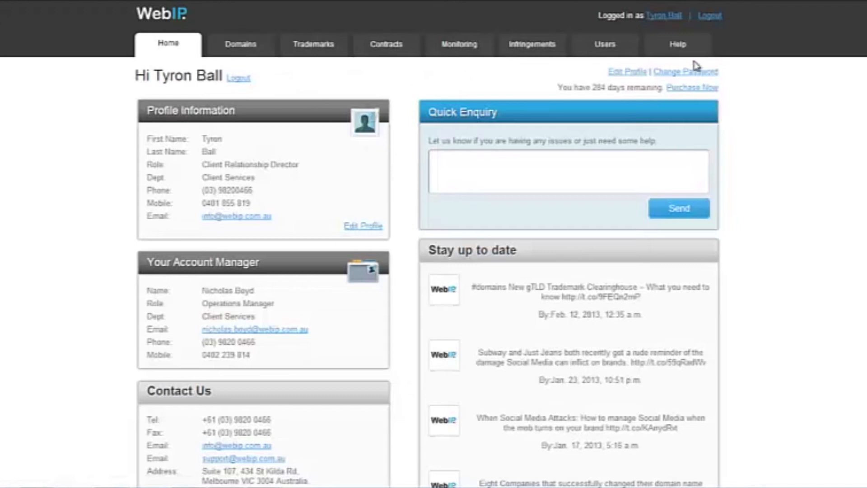
Create user 'User Test', IT Manager in IT department, and reach Access Levels.
left_click(241, 43)
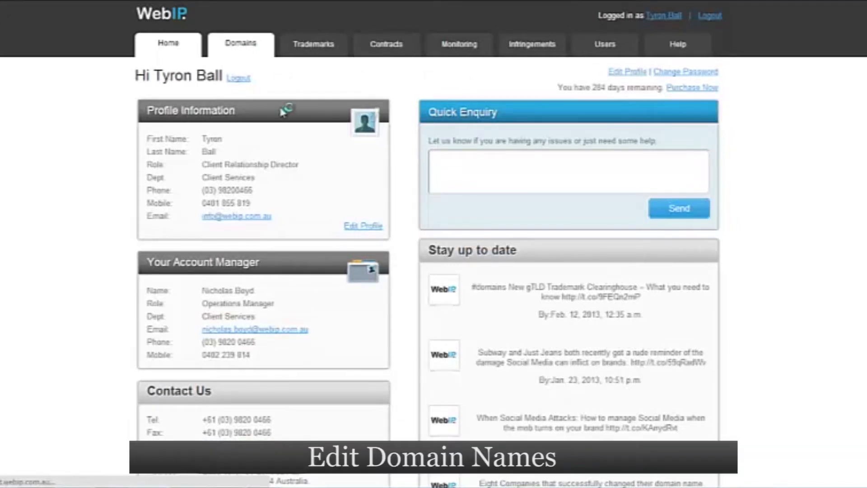
left_click(240, 43)
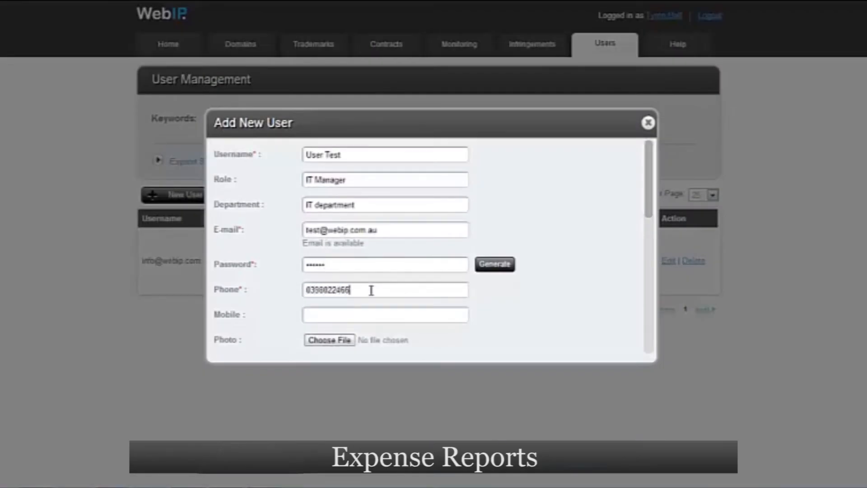
scroll("down", 3)
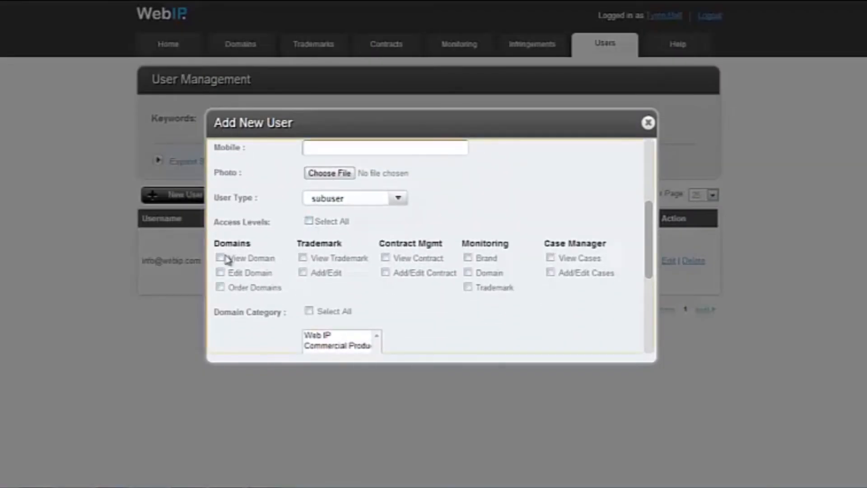